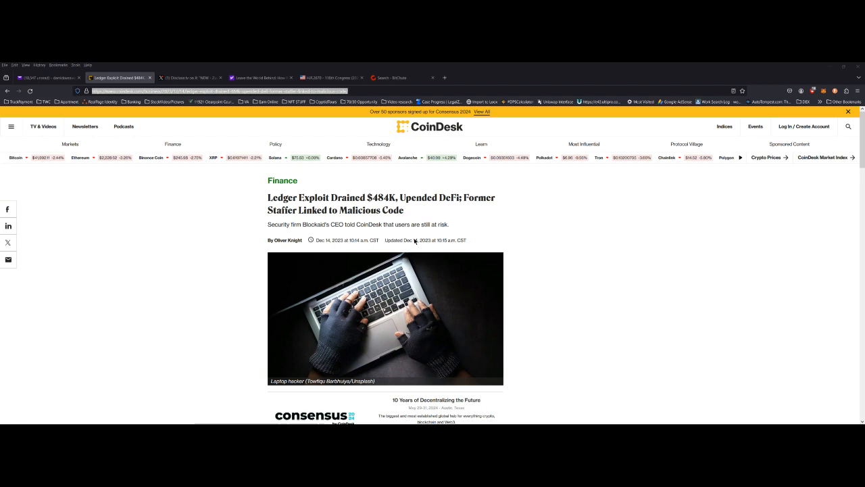
- Scroll through the Ledger exploit coverage before moving on
scroll("down", 3)
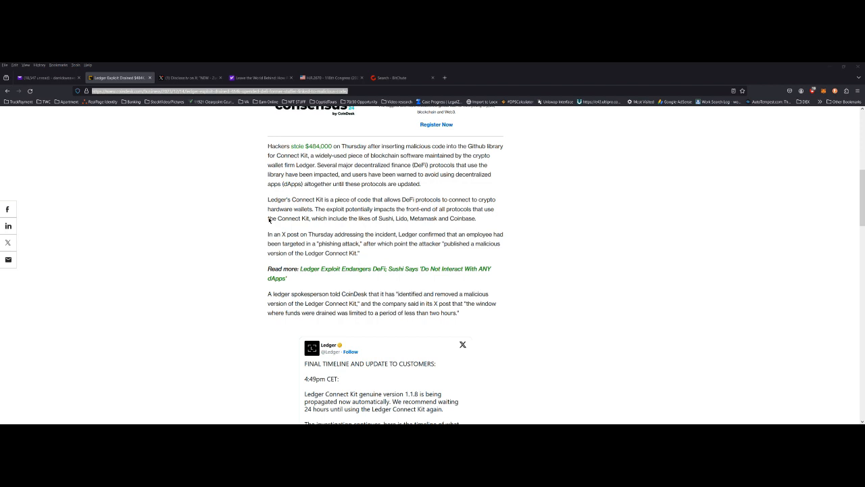
mouse_move(306, 215)
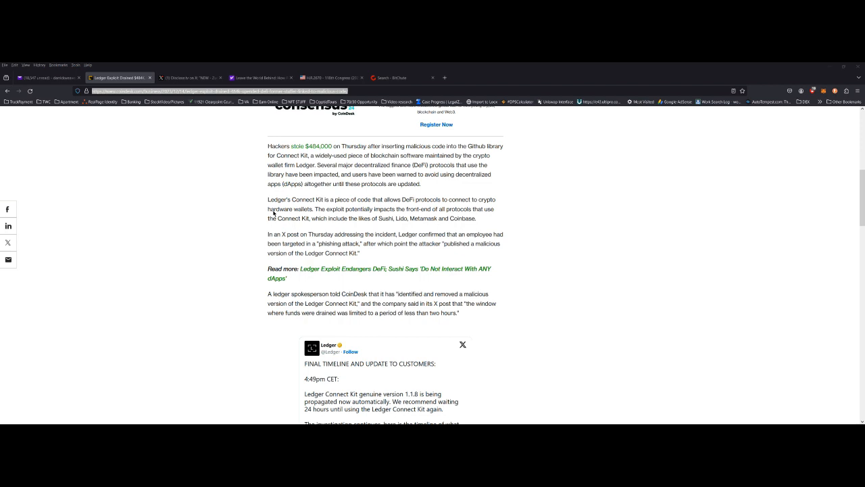
mouse_move(341, 216)
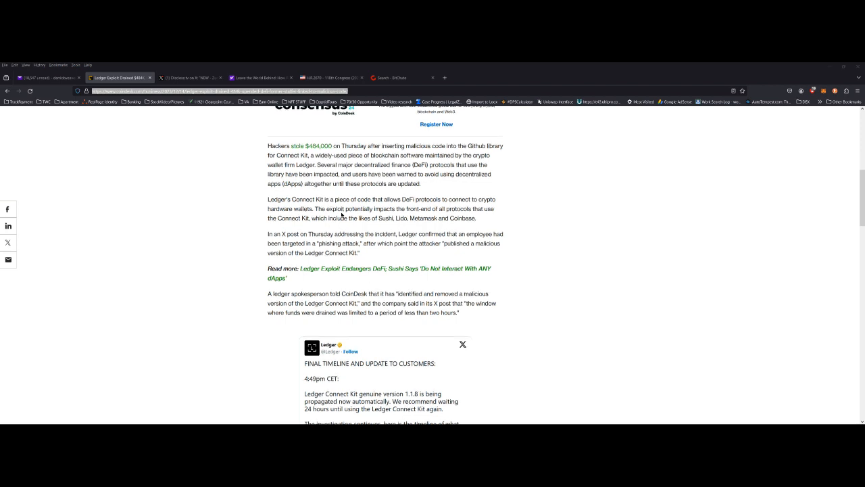
scroll("up", 3)
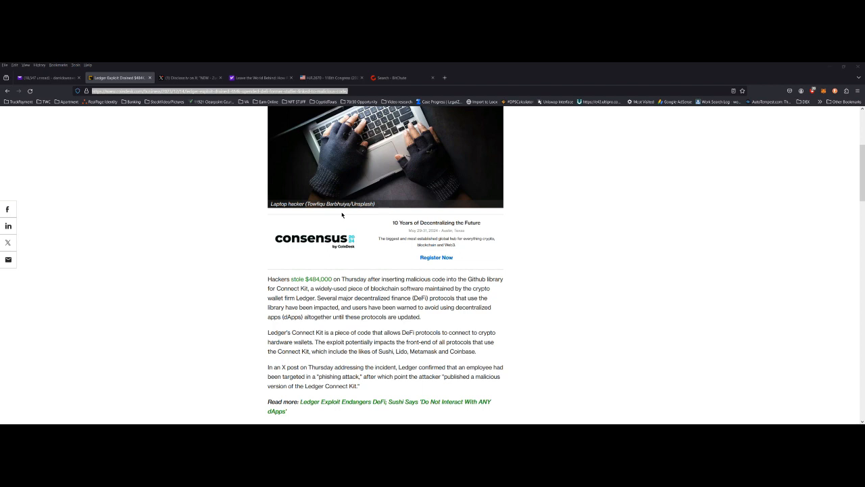
mouse_move(421, 223)
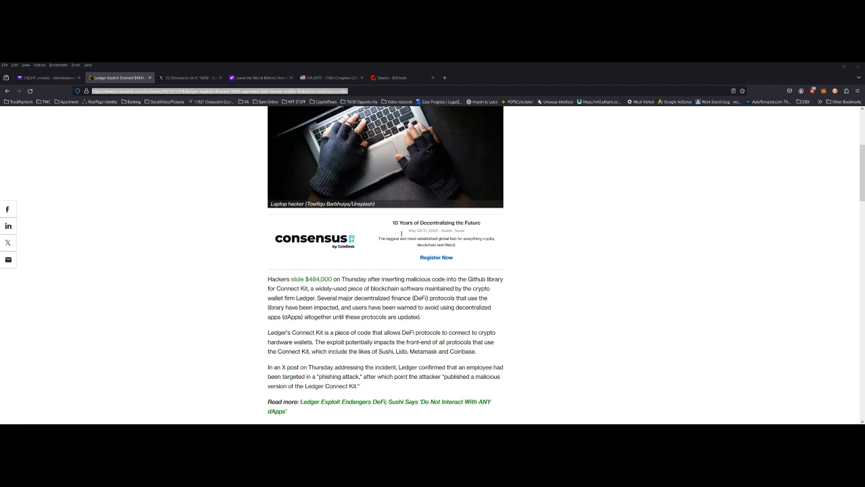
- Read down the National Defense Authorization Act bill page
left_click(331, 77)
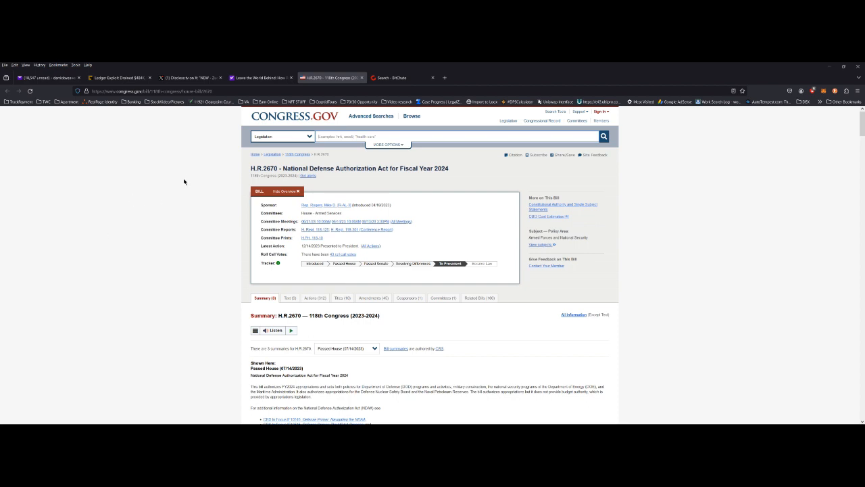
mouse_move(165, 189)
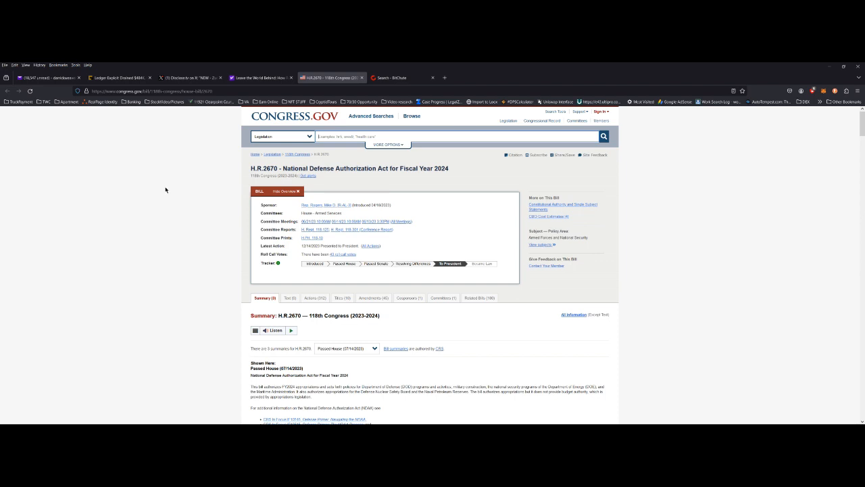
scroll("down", 3)
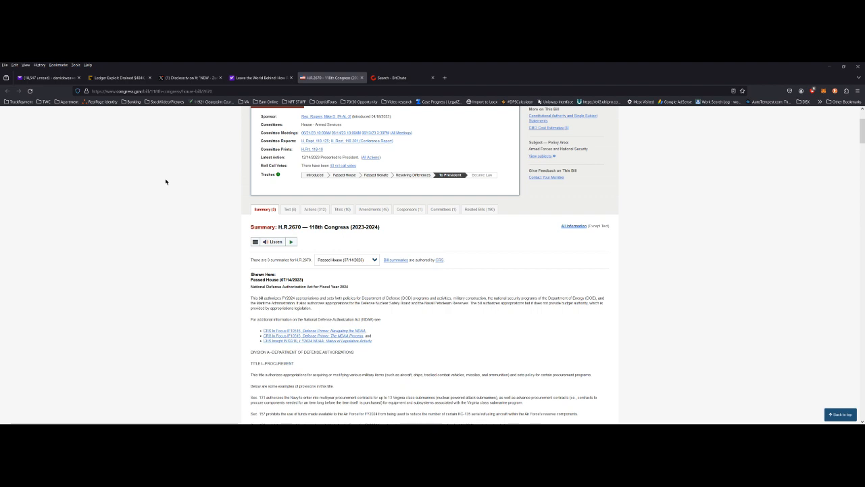
mouse_move(185, 181)
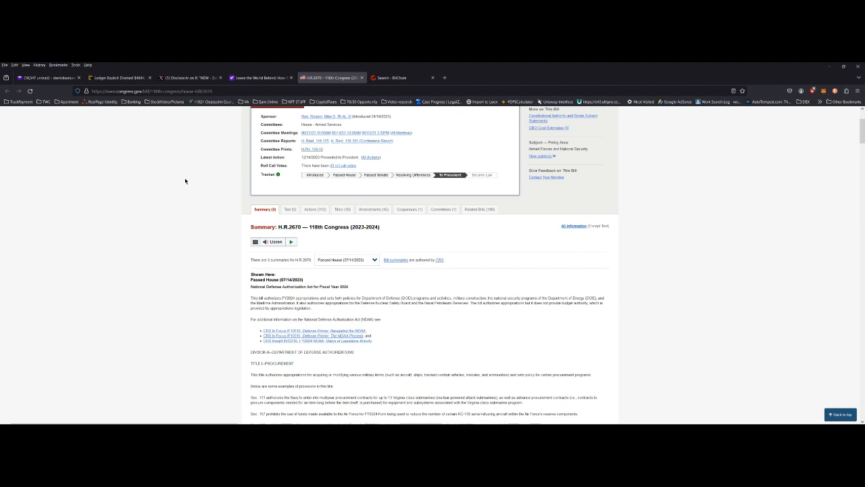
scroll("down", 3)
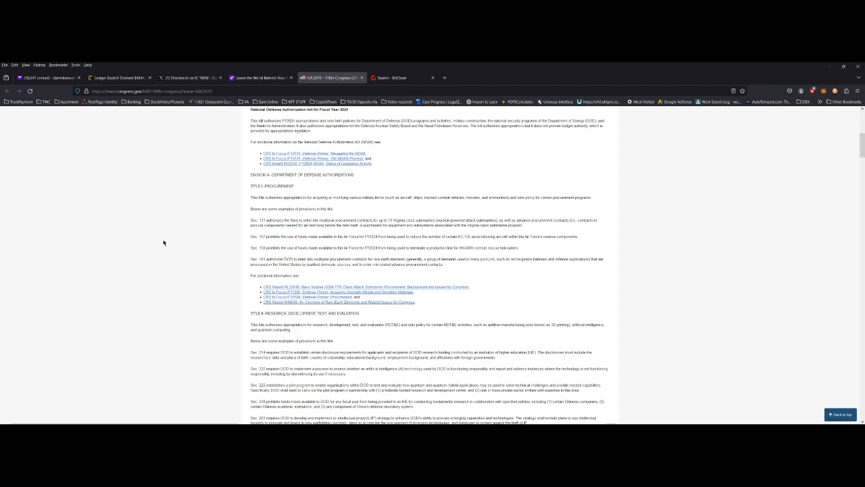
scroll("down", 3)
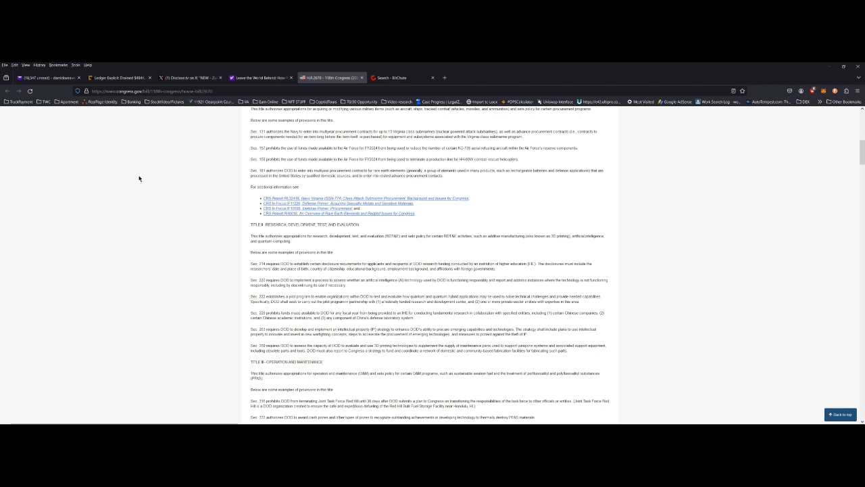
mouse_move(178, 206)
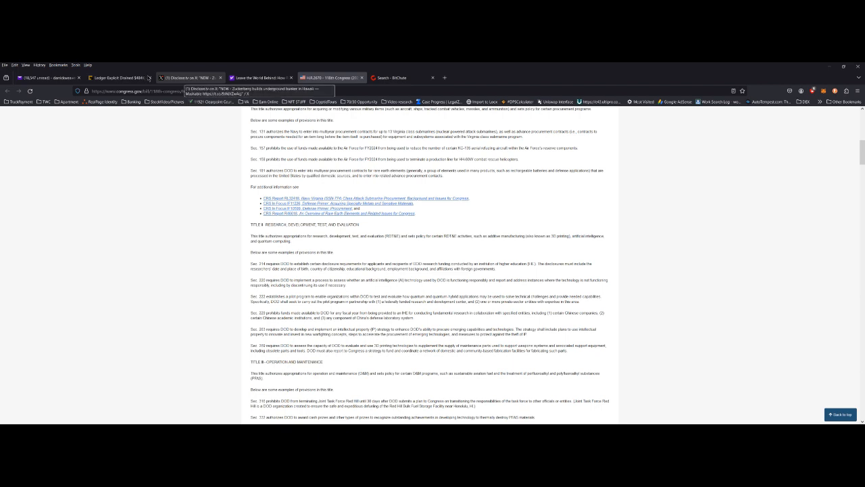
- Switch to Yahoo Entertainment's 'Leave the World Behind: How Realistic Is the Movie?' article
left_click(260, 77)
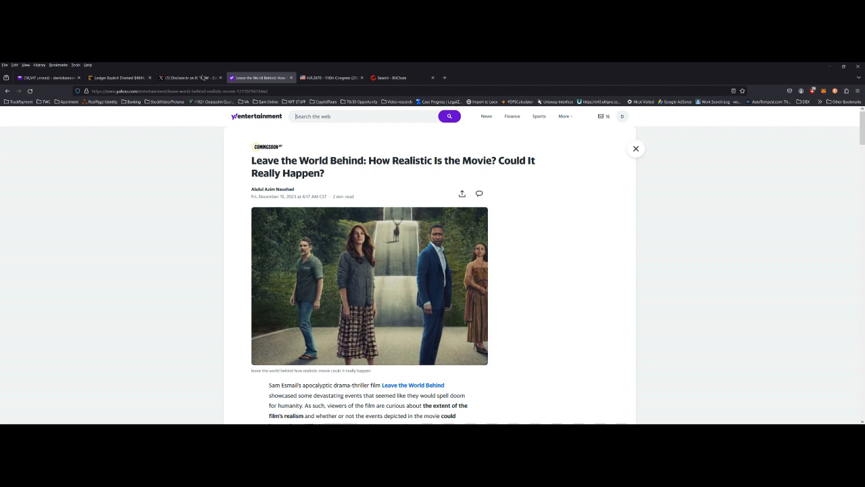
mouse_move(141, 66)
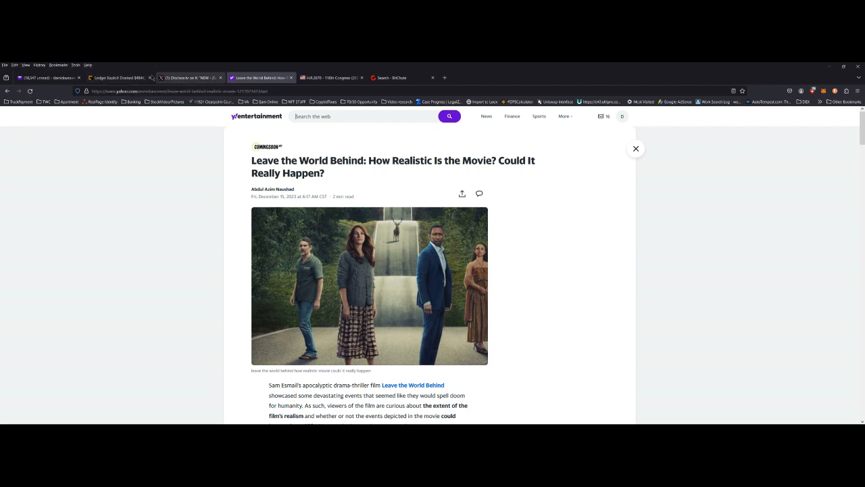
- View the X post reporting Zuckerberg's underground bunker in Hawaii, with replies
left_click(190, 77)
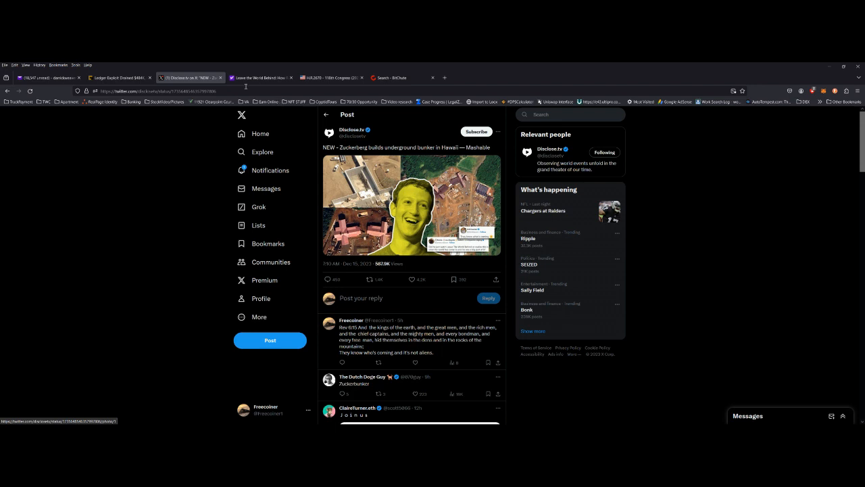
- Return to the Yahoo Entertainment Leave the World Behind article tab
left_click(260, 77)
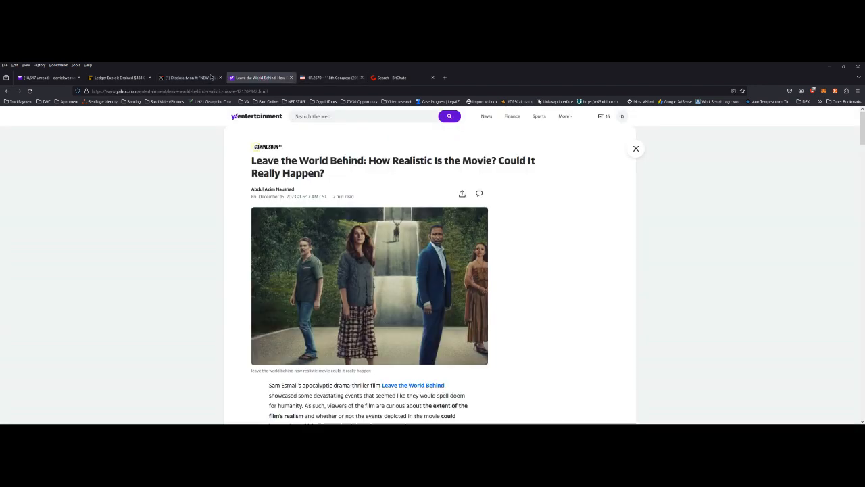
mouse_move(116, 127)
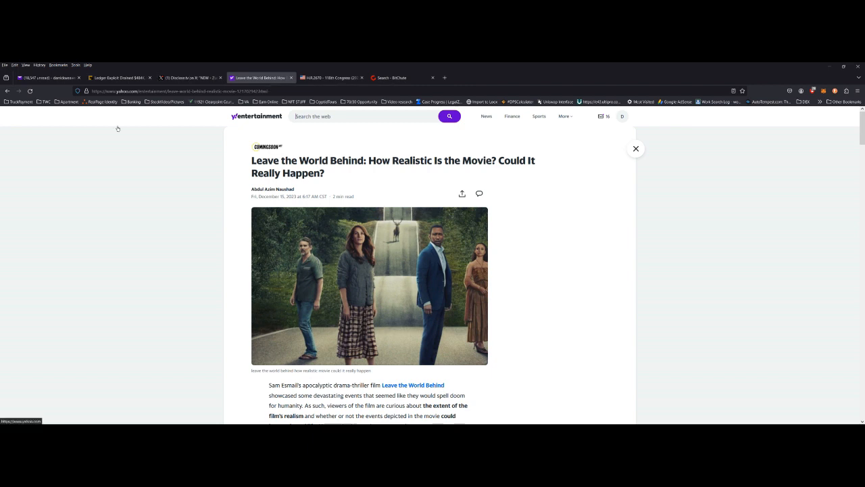
mouse_move(117, 127)
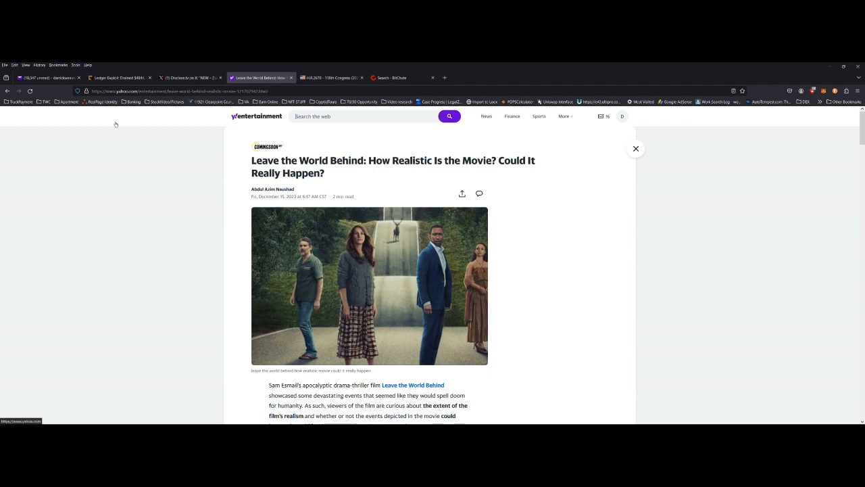